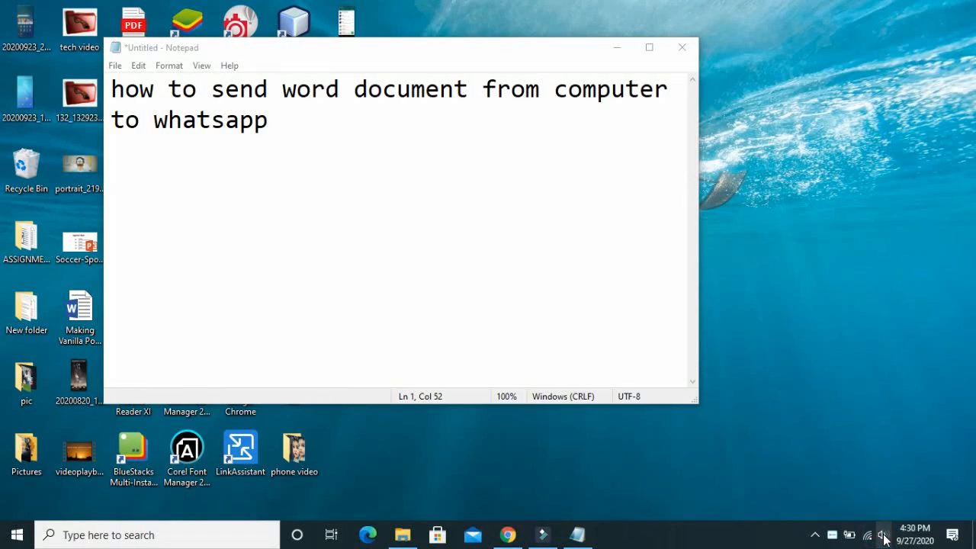
Step: Adjust the speaker volume from the taskbar
left_click(884, 534)
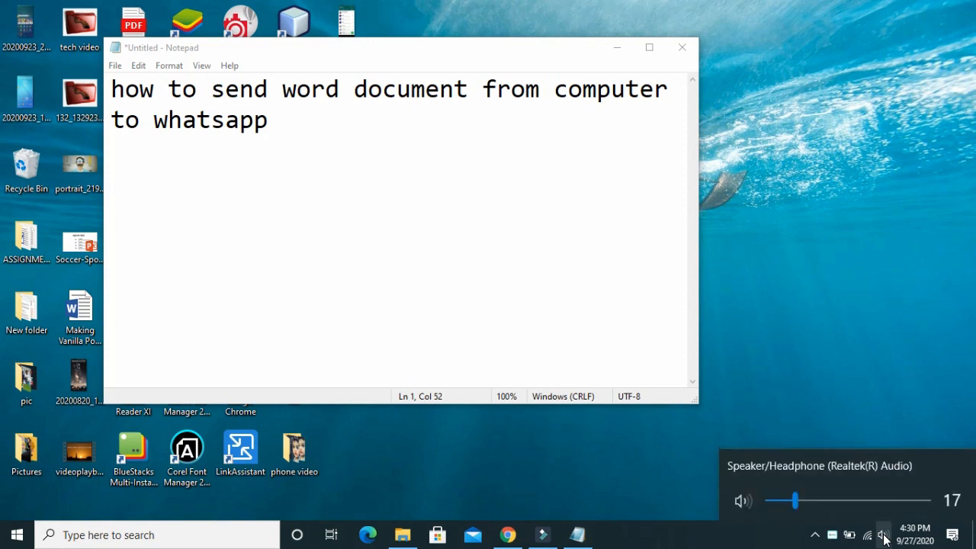
left_click_drag(799, 500, 922, 500)
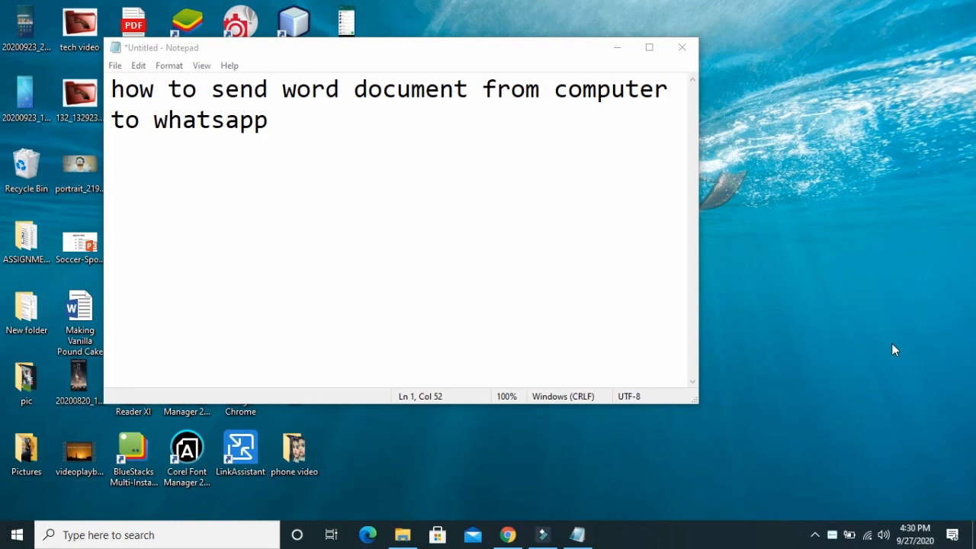
mouse_move(396, 122)
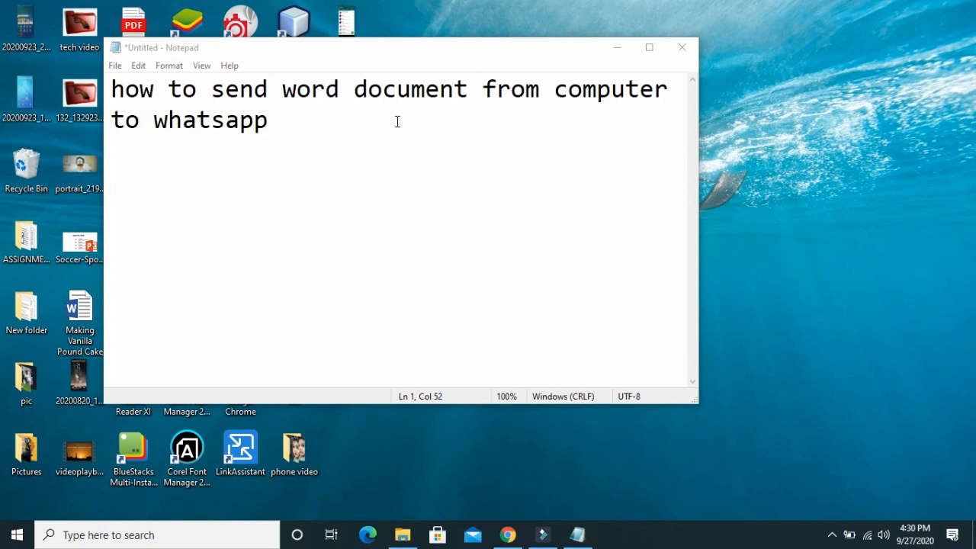
mouse_move(420, 417)
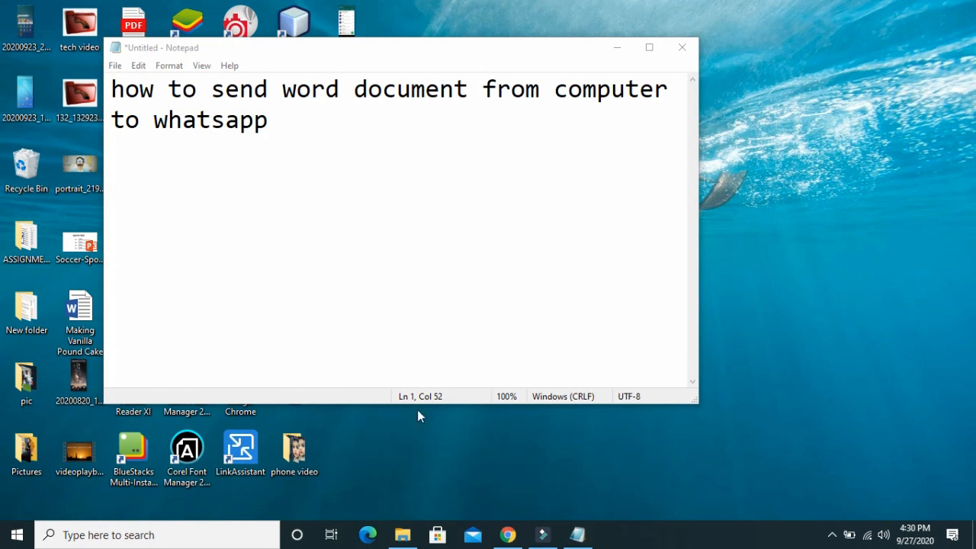
mouse_move(531, 531)
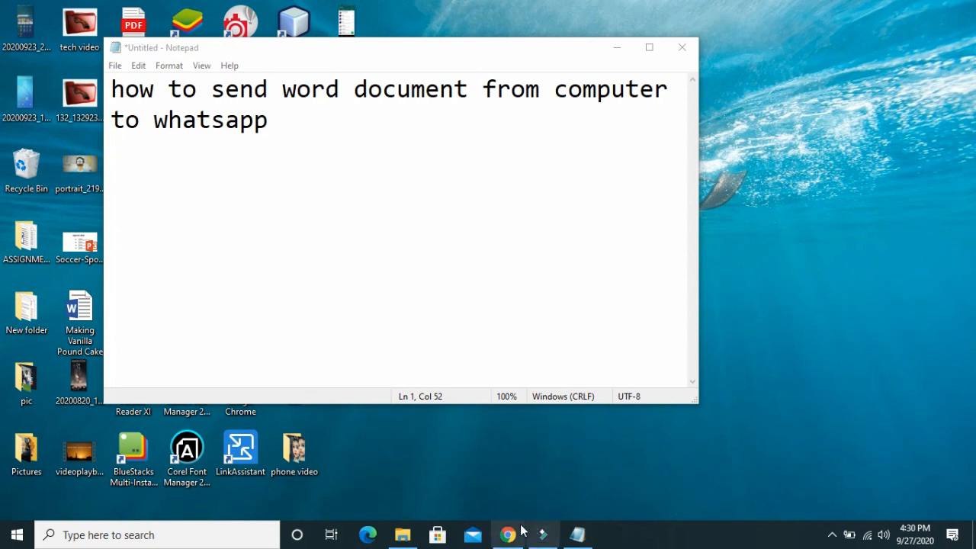
Step: Load web.whatsapp.com in Chrome to reach the WhatsApp Web QR code page
left_click(507, 534)
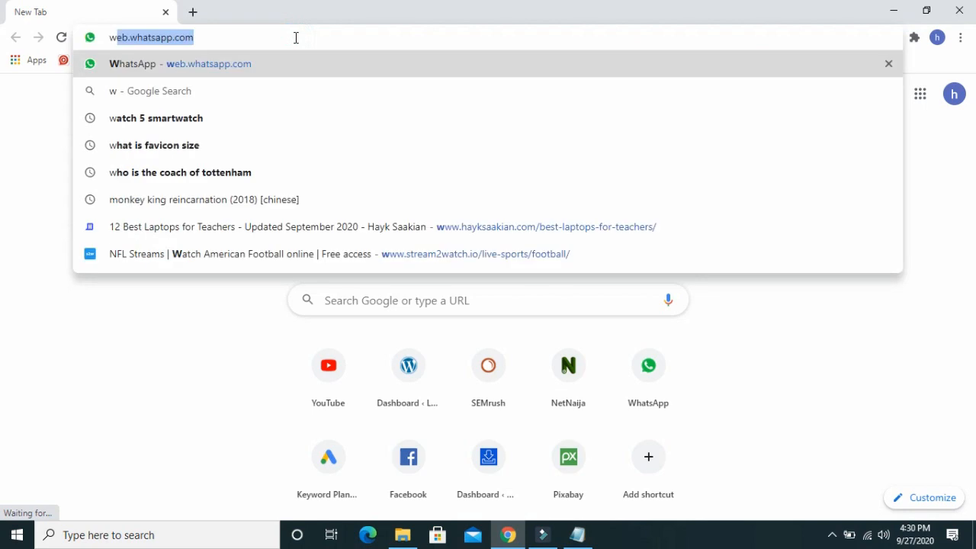
type("web.whatsapp.com")
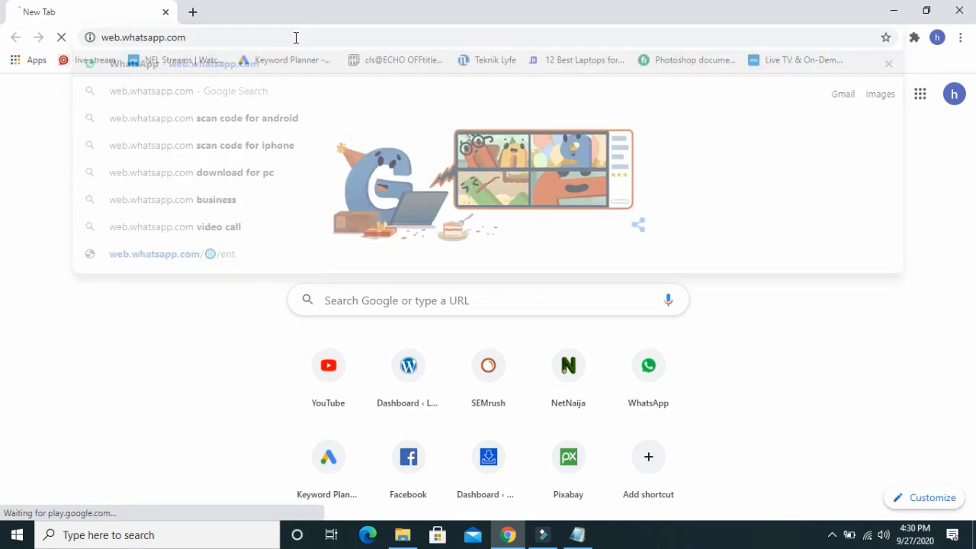
key("Enter")
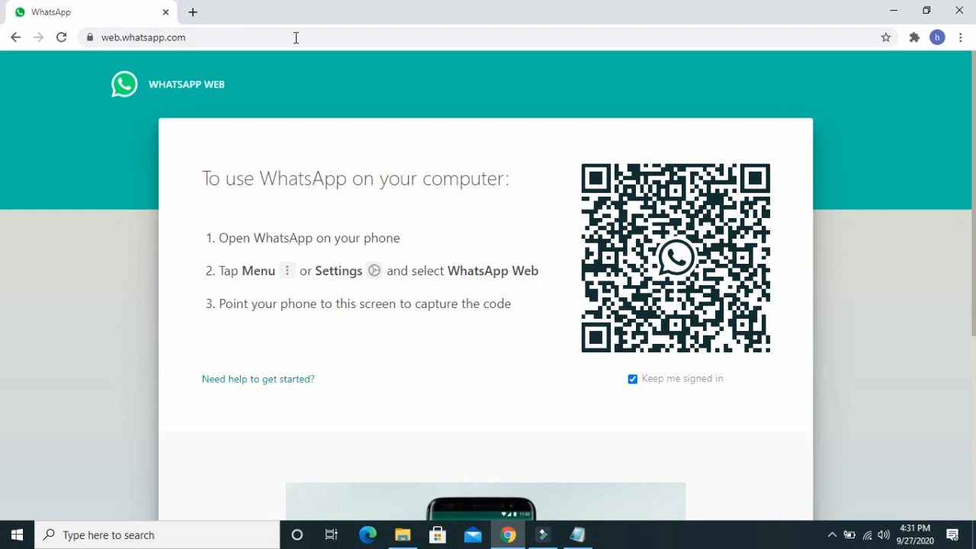
mouse_move(602, 116)
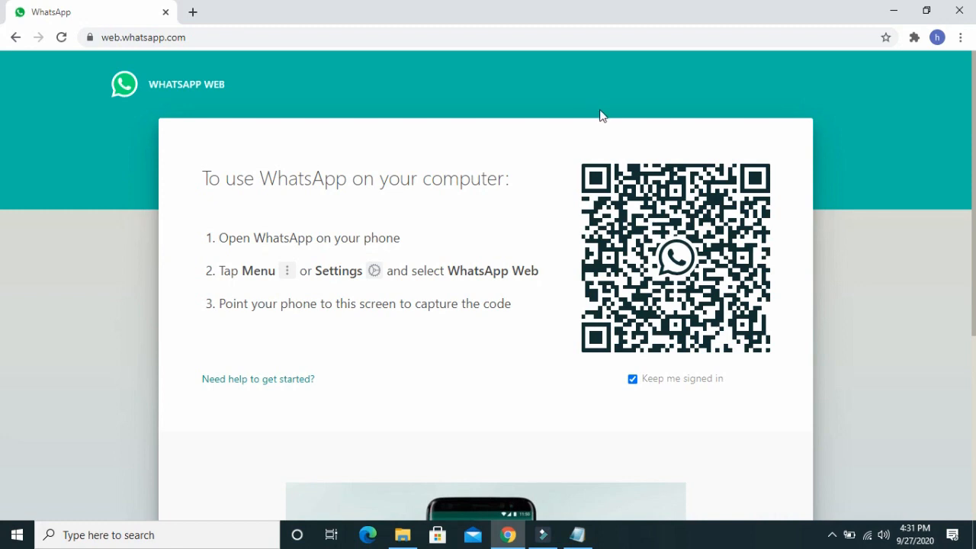
scroll("down", 3)
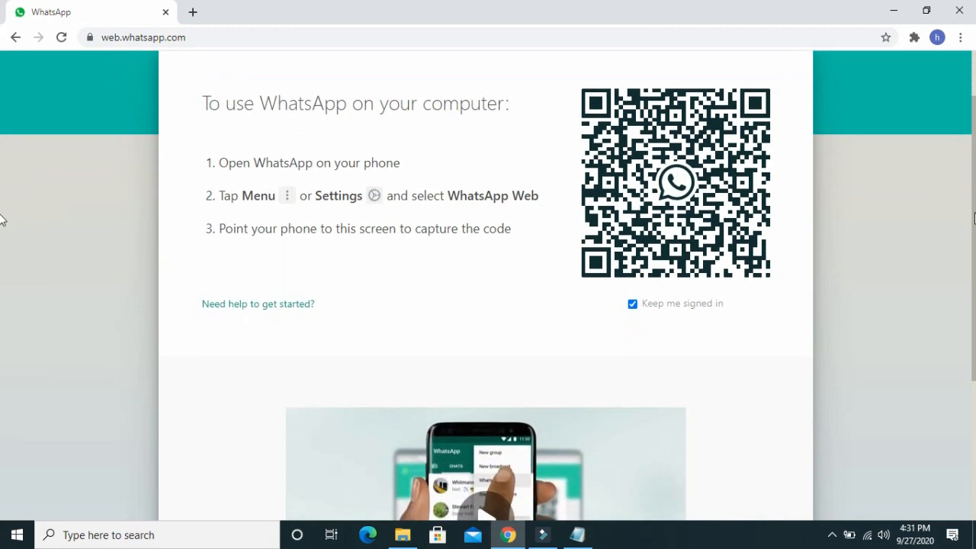
scroll("down", 3)
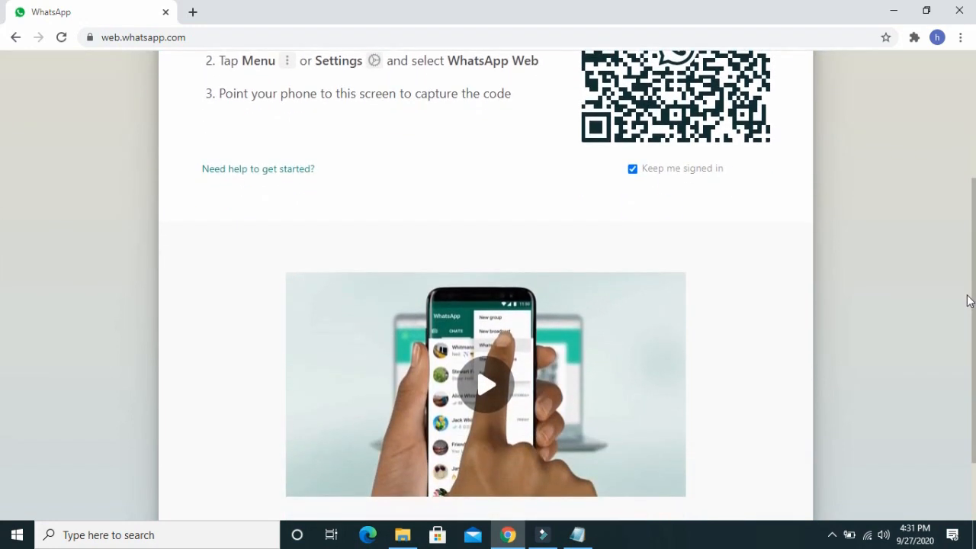
scroll("up", 3)
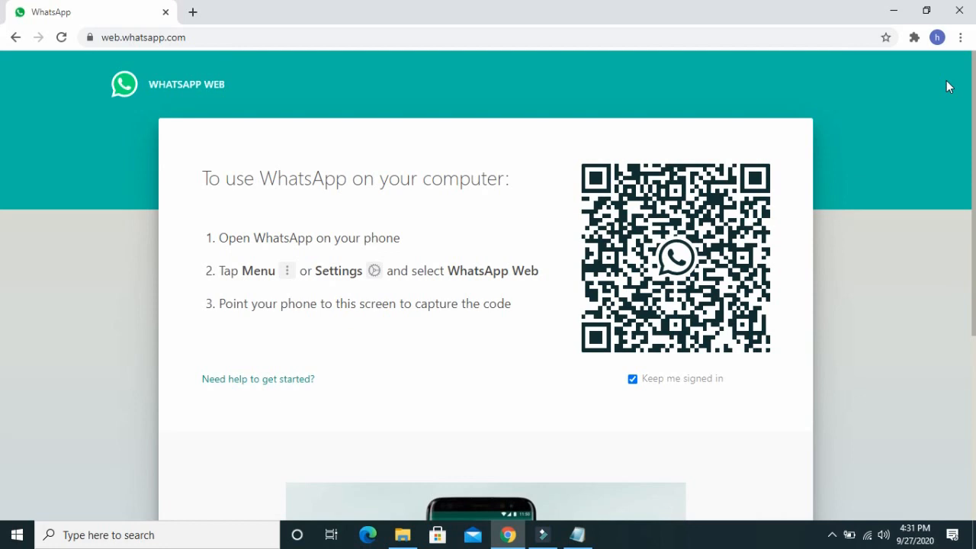
mouse_move(738, 259)
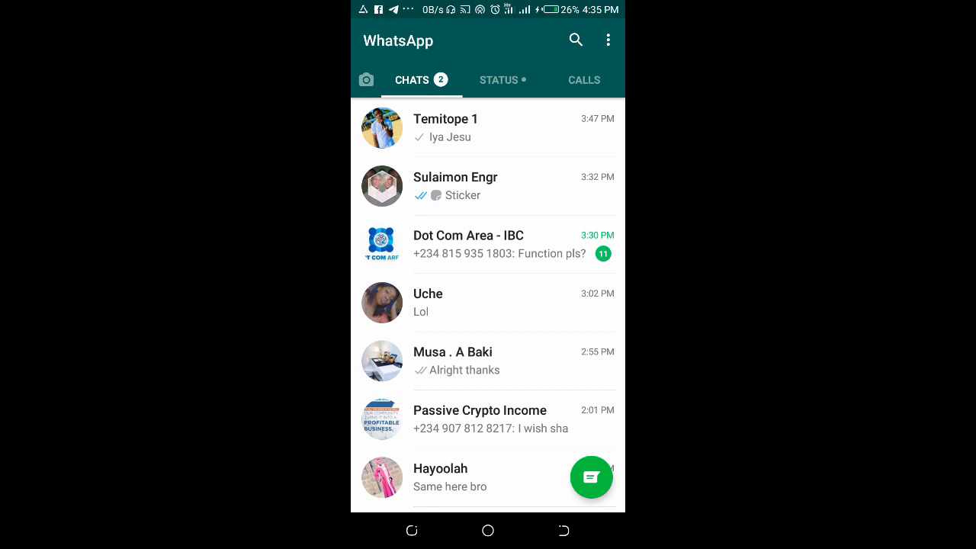
Step: Start linking a new computer from the phone's WhatsApp Web menu to scan the QR code
left_click(607, 40)
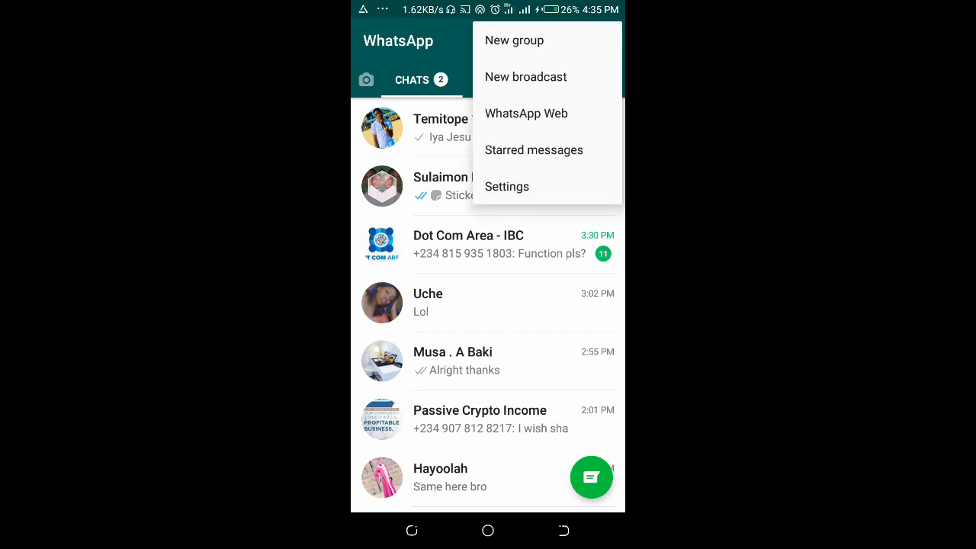
left_click(524, 113)
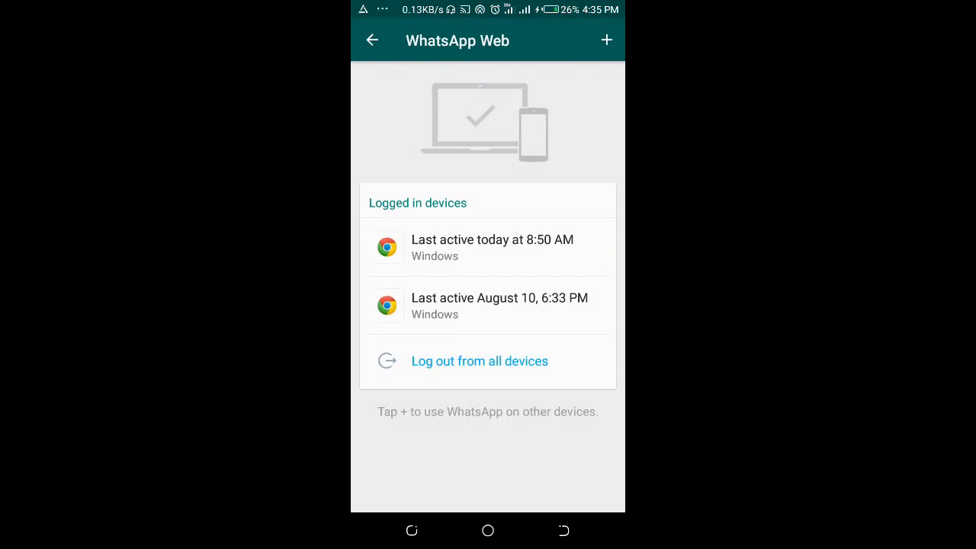
left_click(607, 40)
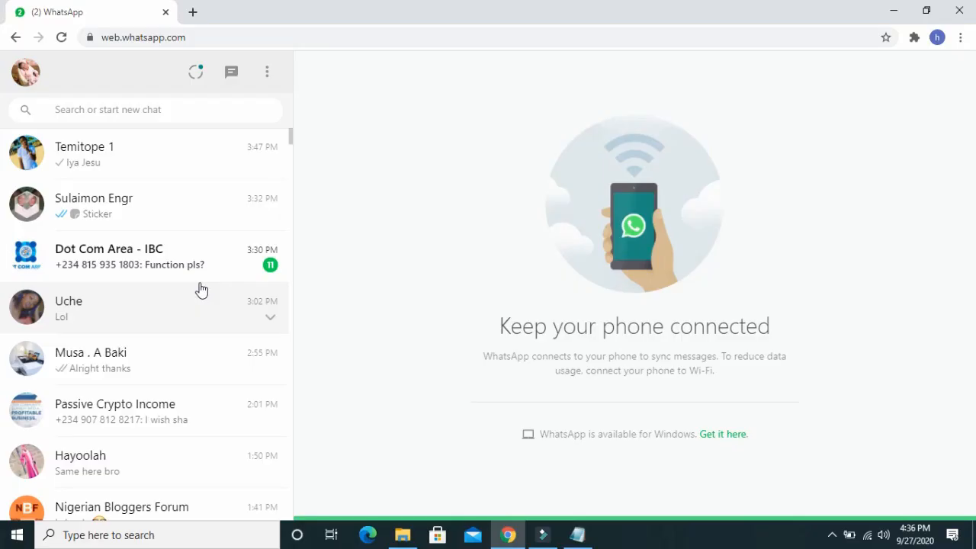
mouse_move(729, 275)
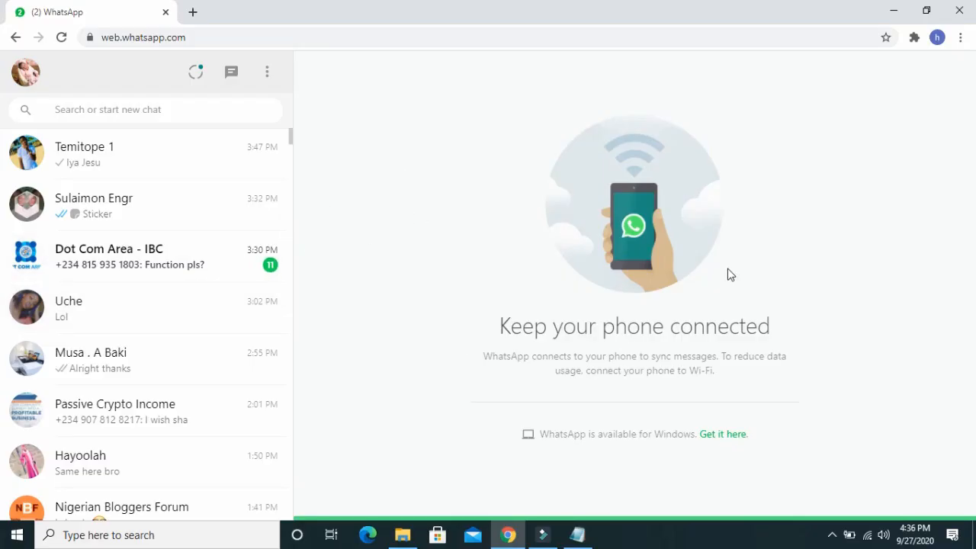
mouse_move(845, 308)
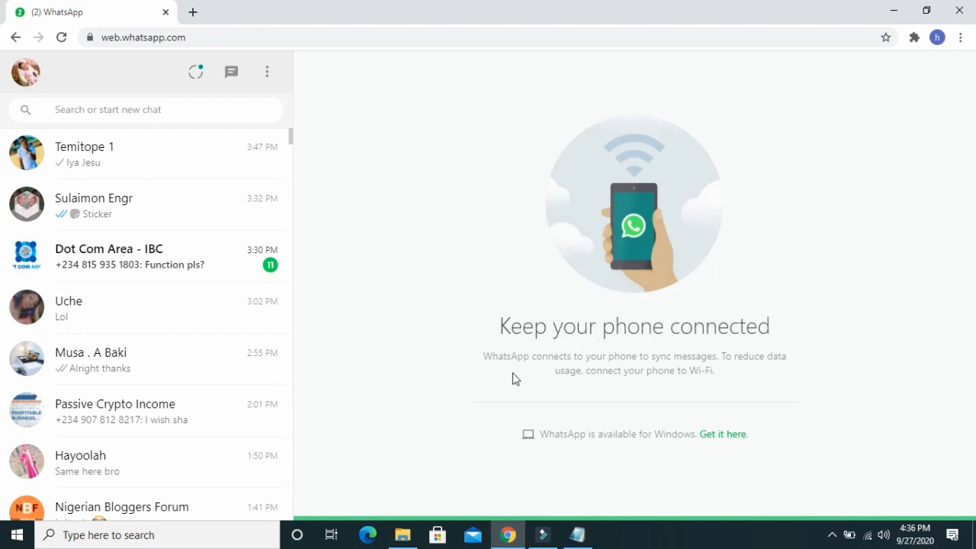
Step: Scroll the WhatsApp Web chat list down to older conversations
scroll("down", 3)
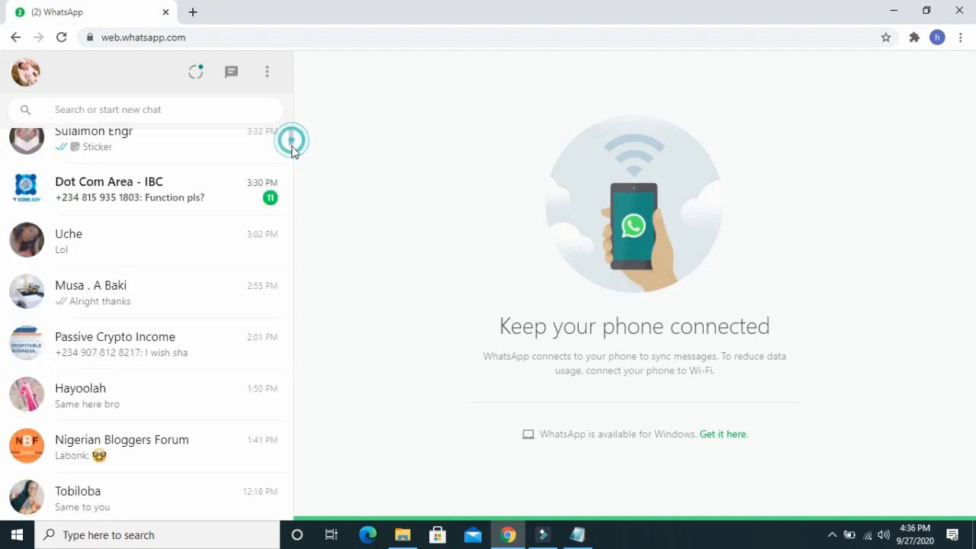
scroll("down", 3)
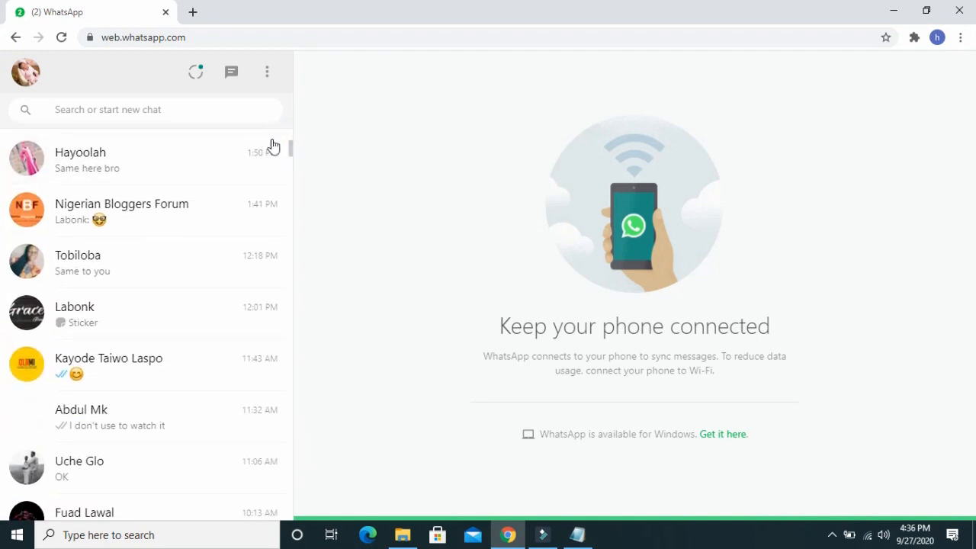
mouse_move(287, 156)
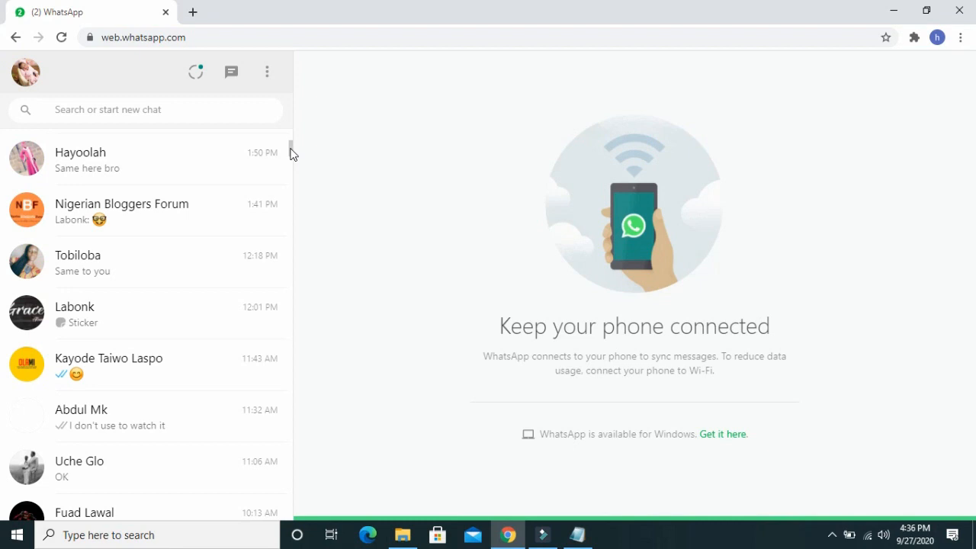
scroll("down", 3)
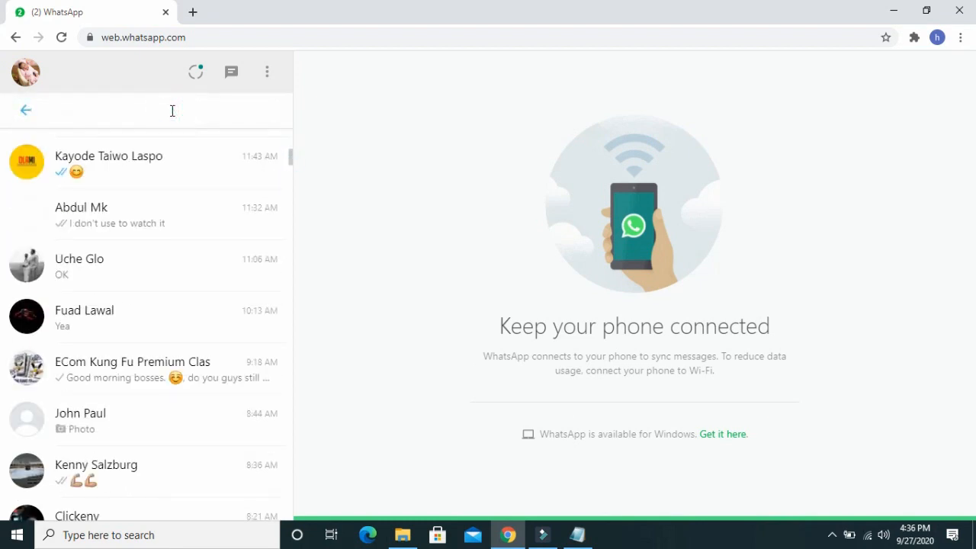
Step: Search 'ggg' and open the ggg group conversation
type("ggg")
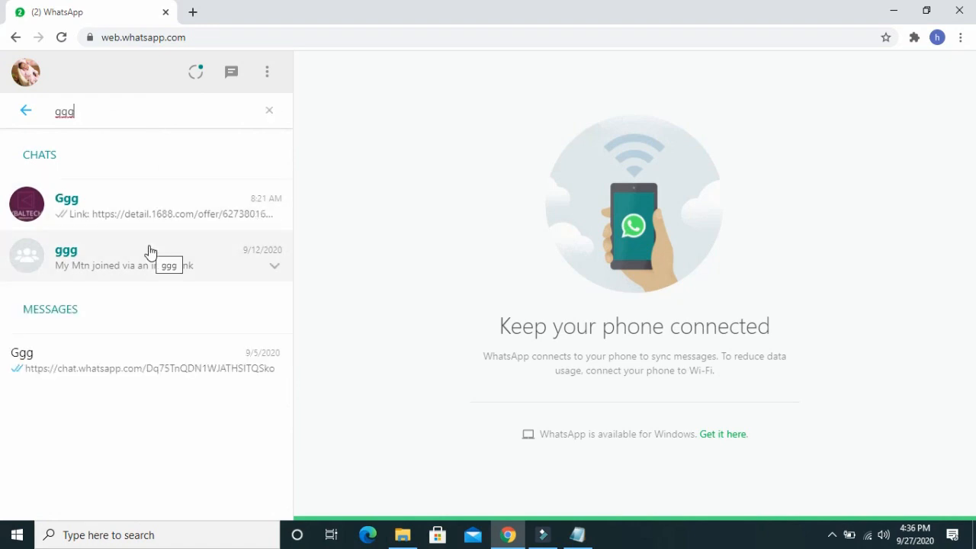
left_click(151, 251)
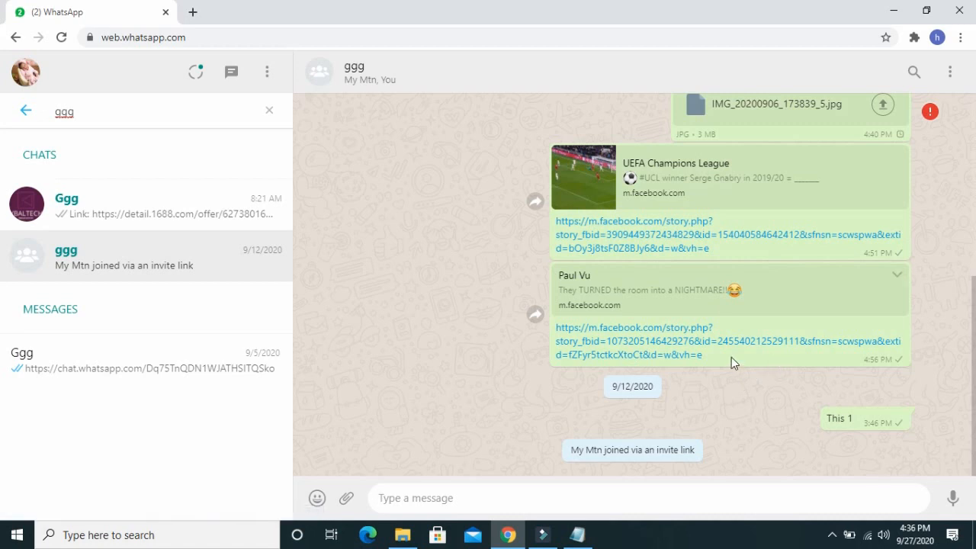
mouse_move(860, 280)
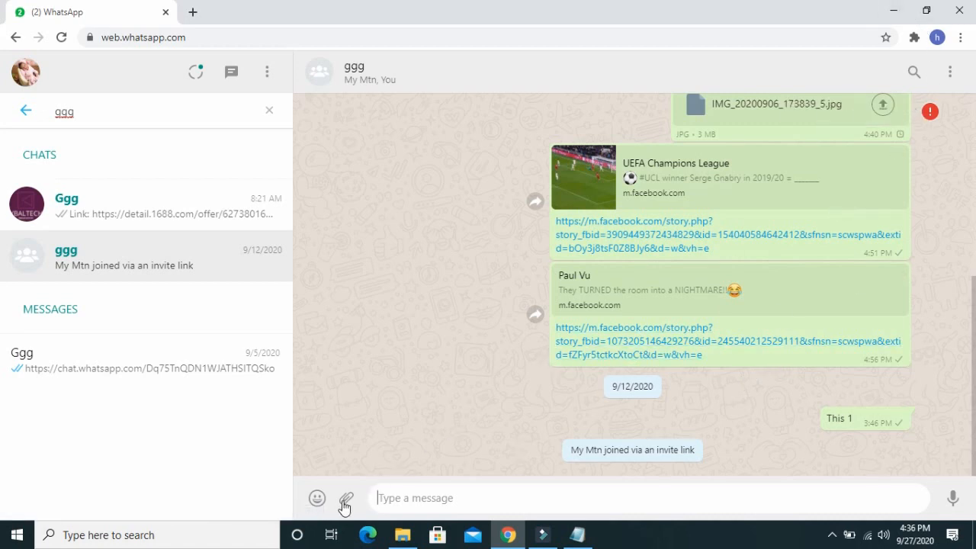
Step: Choose Document from the attachment options in the ggg chat
left_click(345, 497)
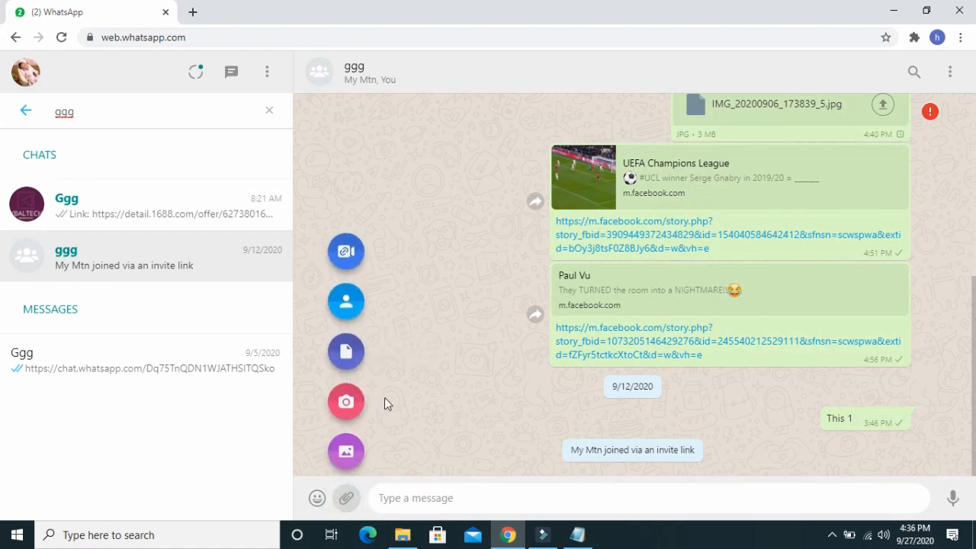
mouse_move(347, 351)
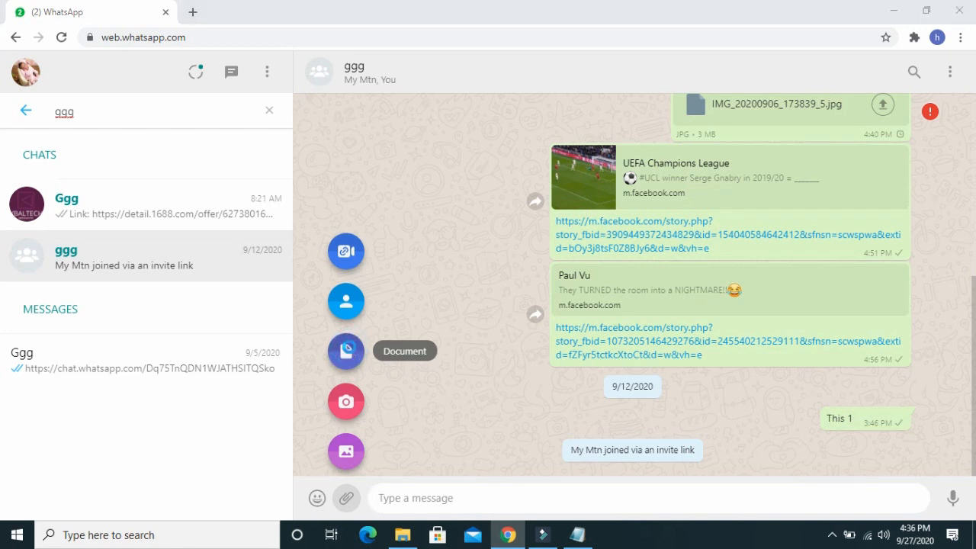
left_click(344, 351)
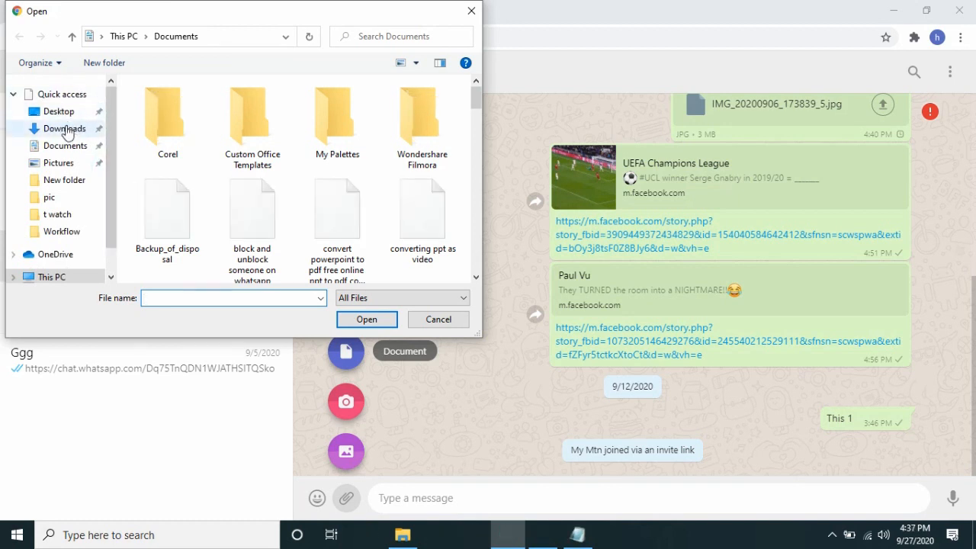
Step: Select 'Making Vanilla Pound Cake' from the Desktop as the file to attach
left_click(58, 109)
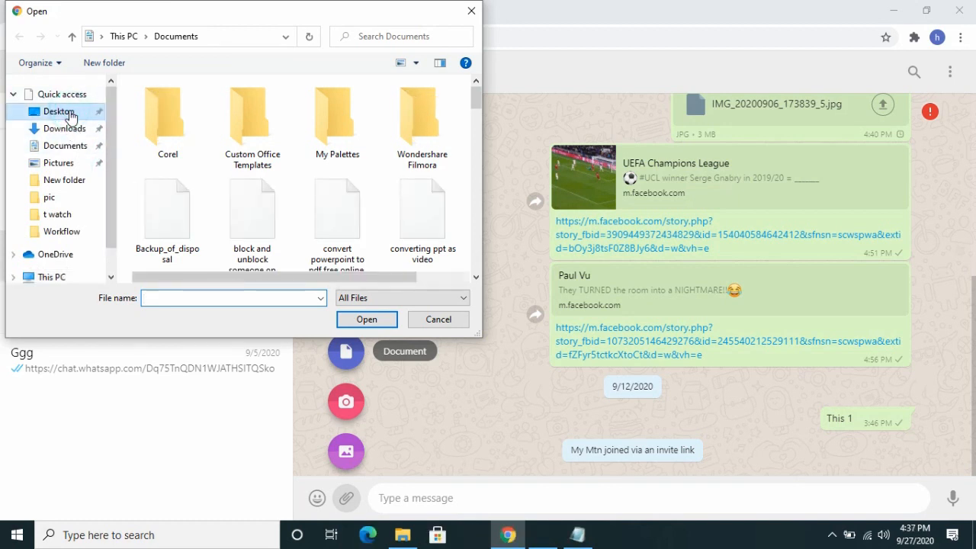
left_click(58, 109)
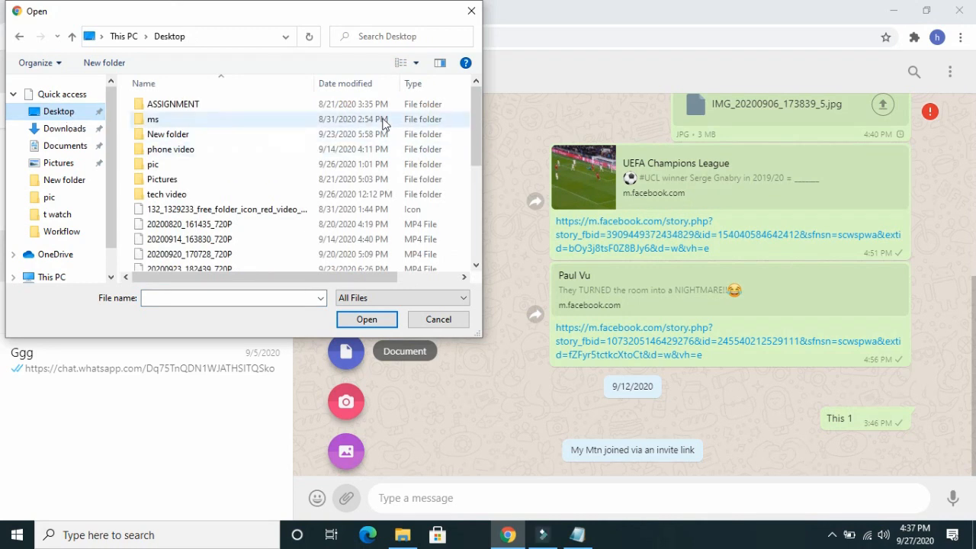
scroll("down", 3)
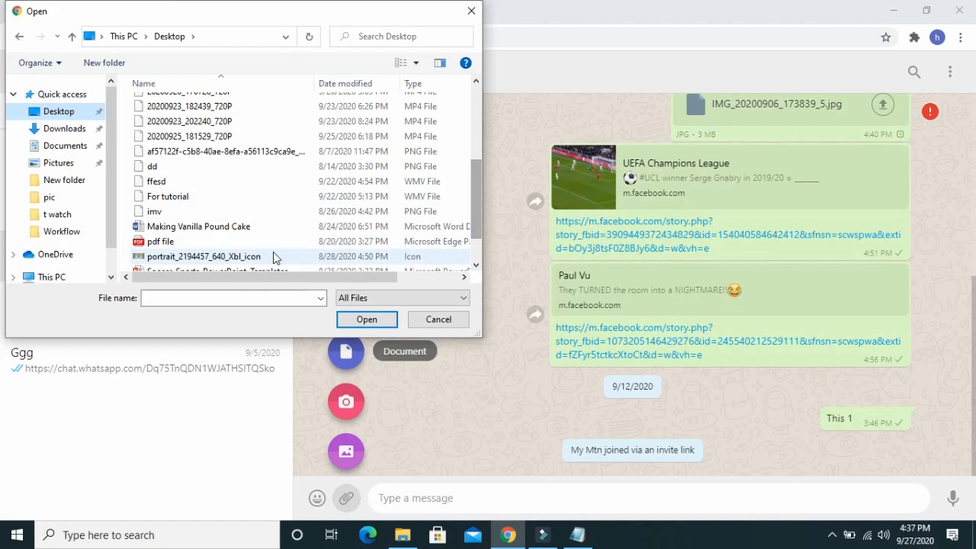
left_click(198, 225)
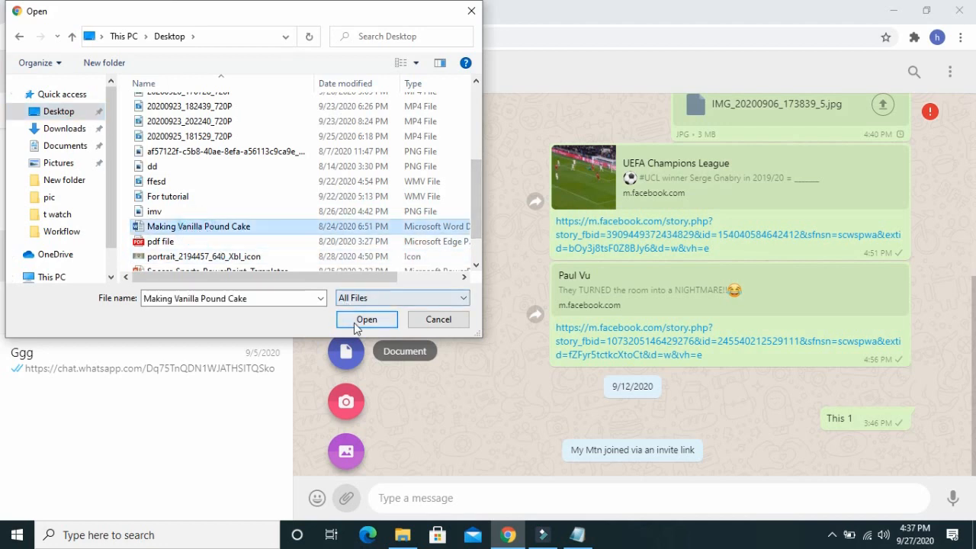
left_click(366, 318)
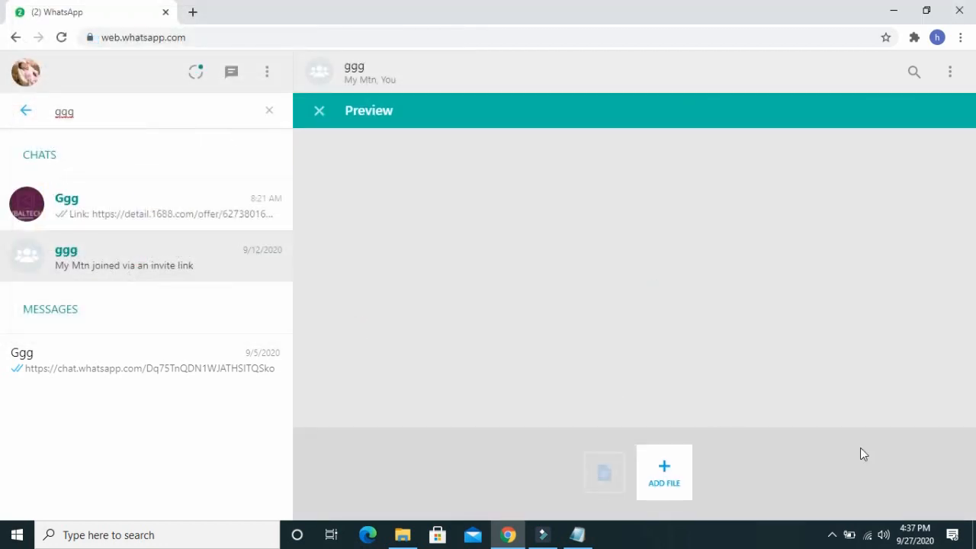
Step: Send 'Making Vanilla Pound Cake.docx' to the ggg group from the preview
left_click(604, 473)
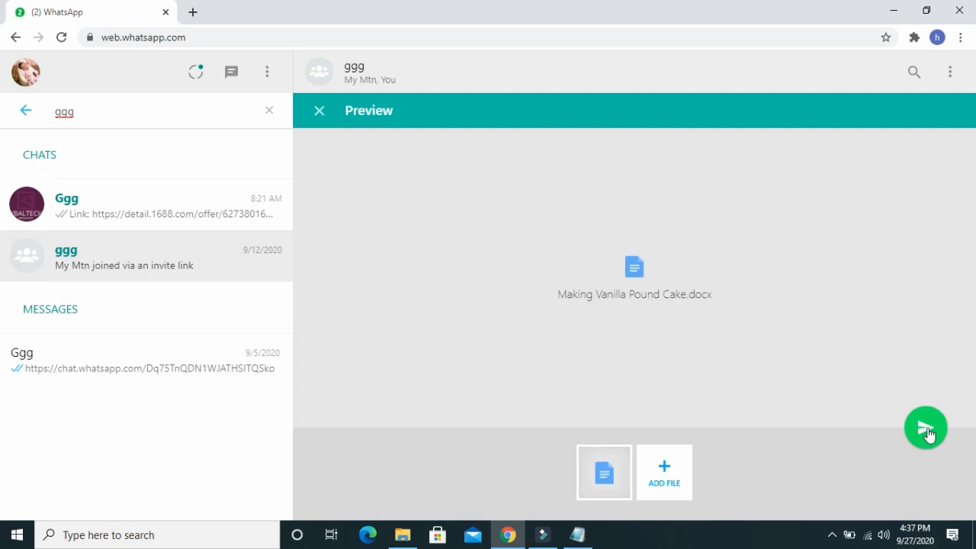
left_click(925, 427)
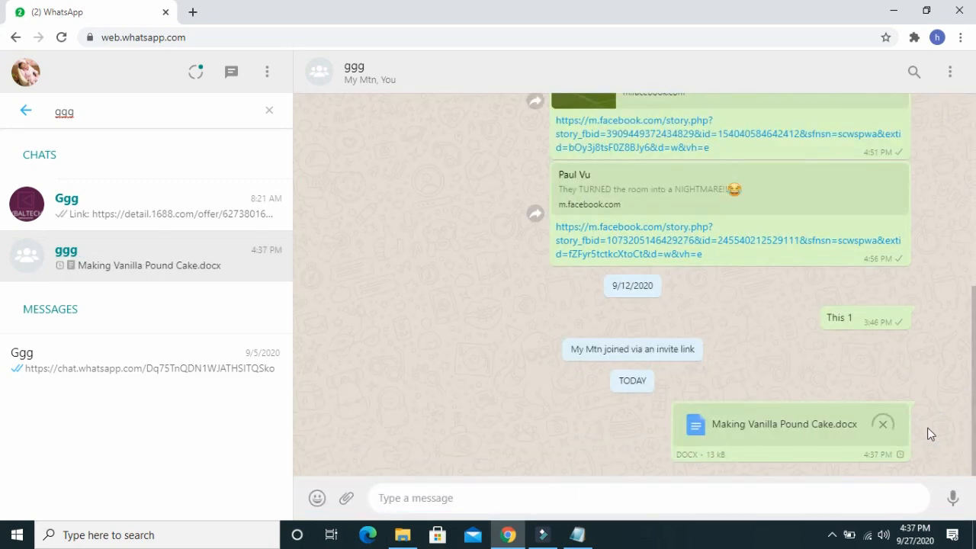
left_click(268, 110)
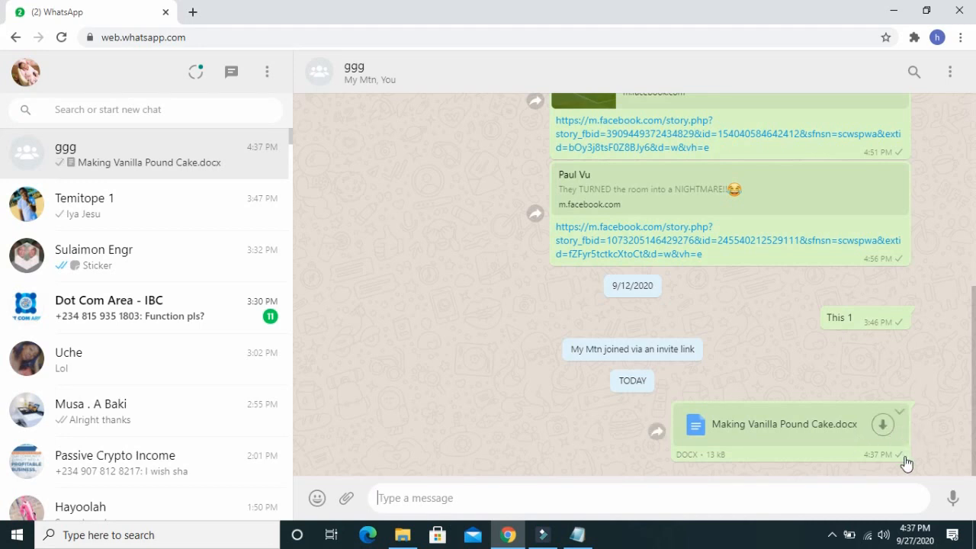
mouse_move(905, 463)
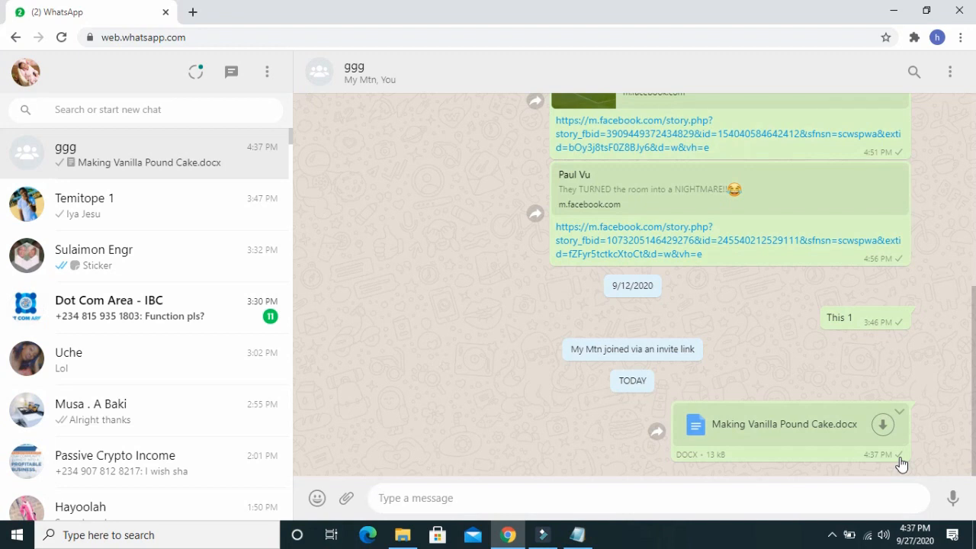
mouse_move(491, 355)
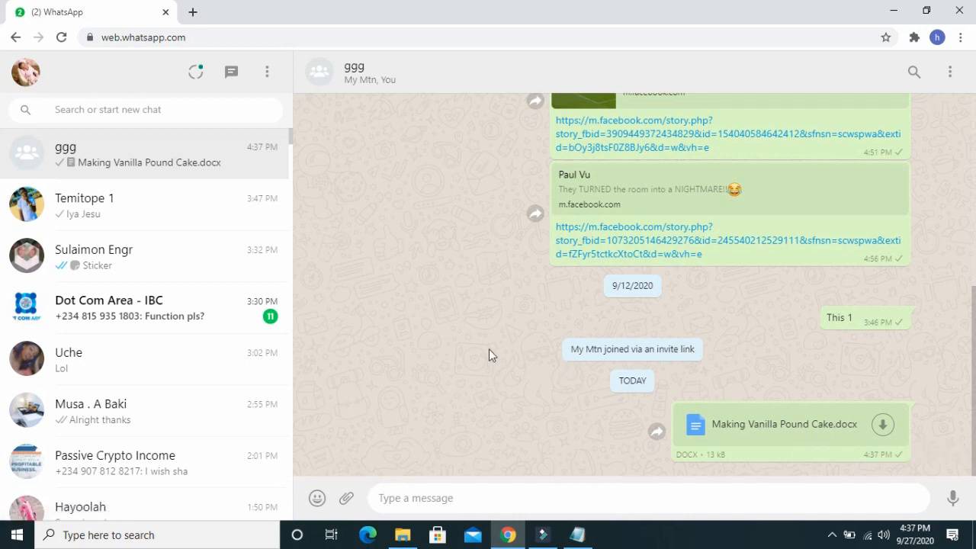
mouse_move(528, 441)
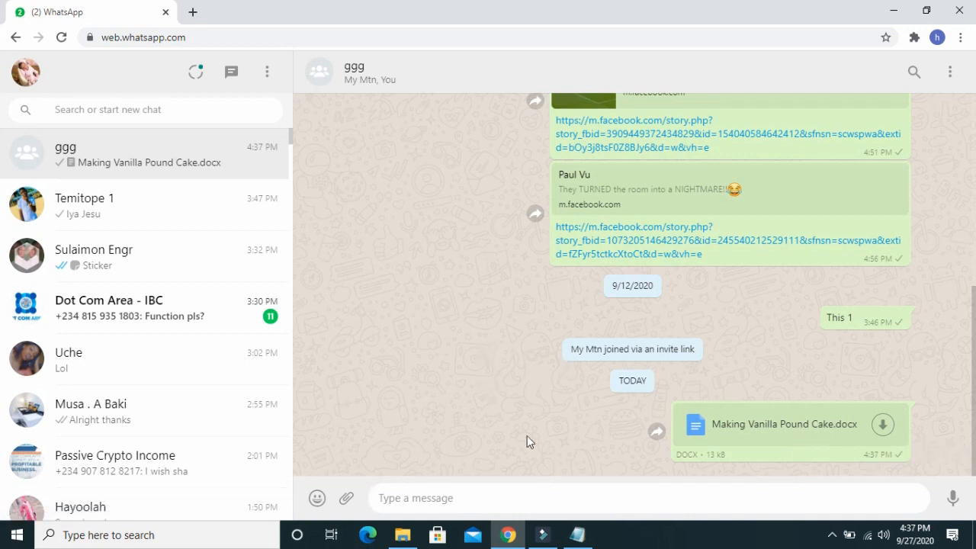
Step: Bring the Notepad note back to the front
left_click(573, 534)
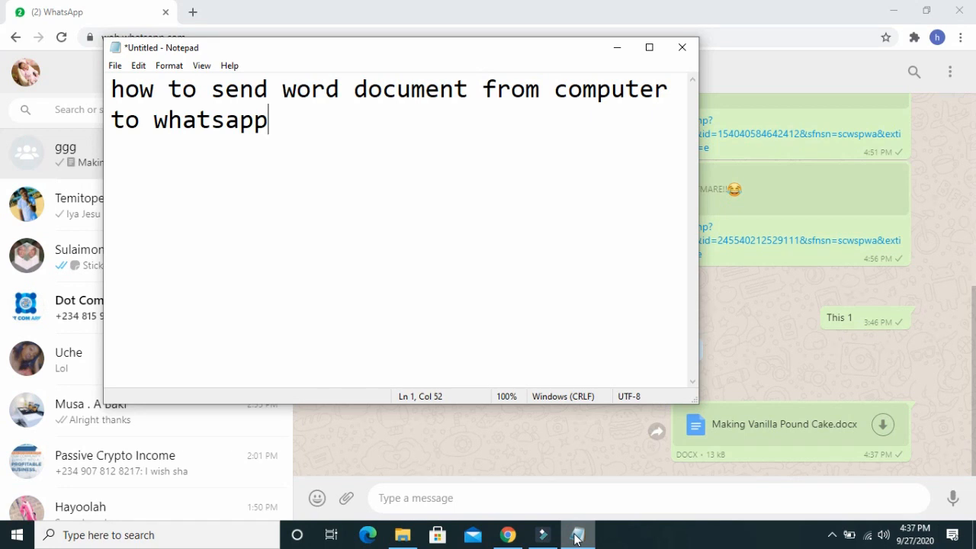
mouse_move(851, 532)
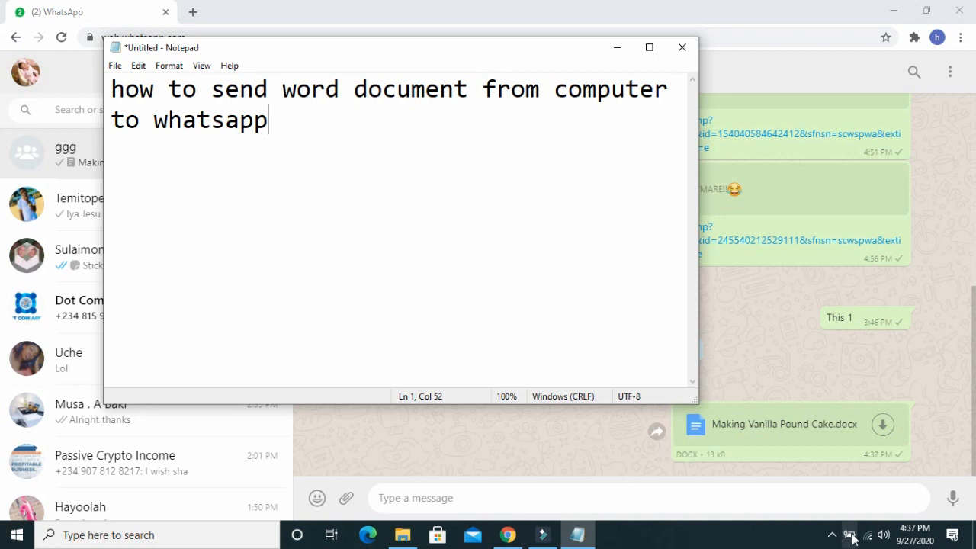